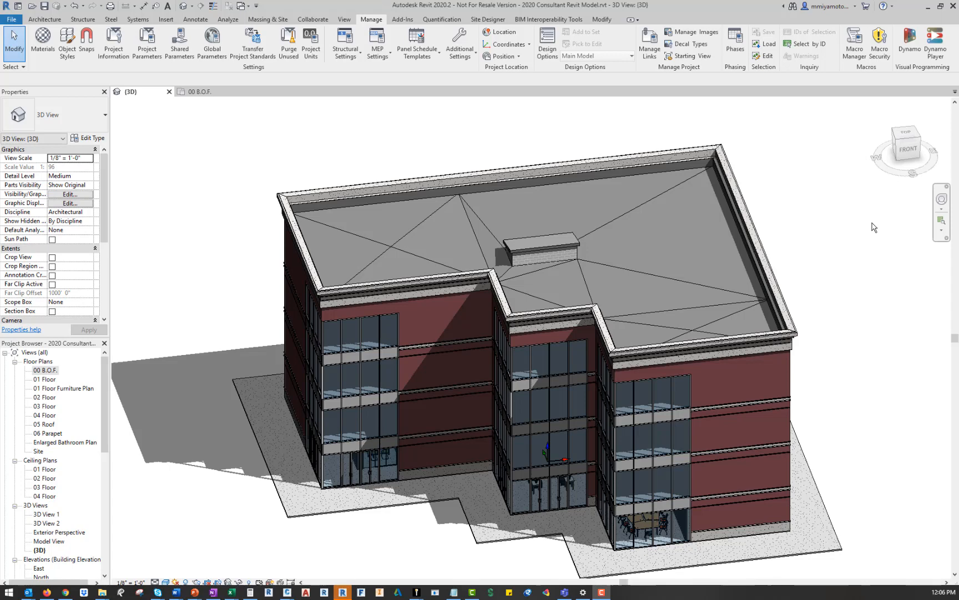
mouse_move(874, 228)
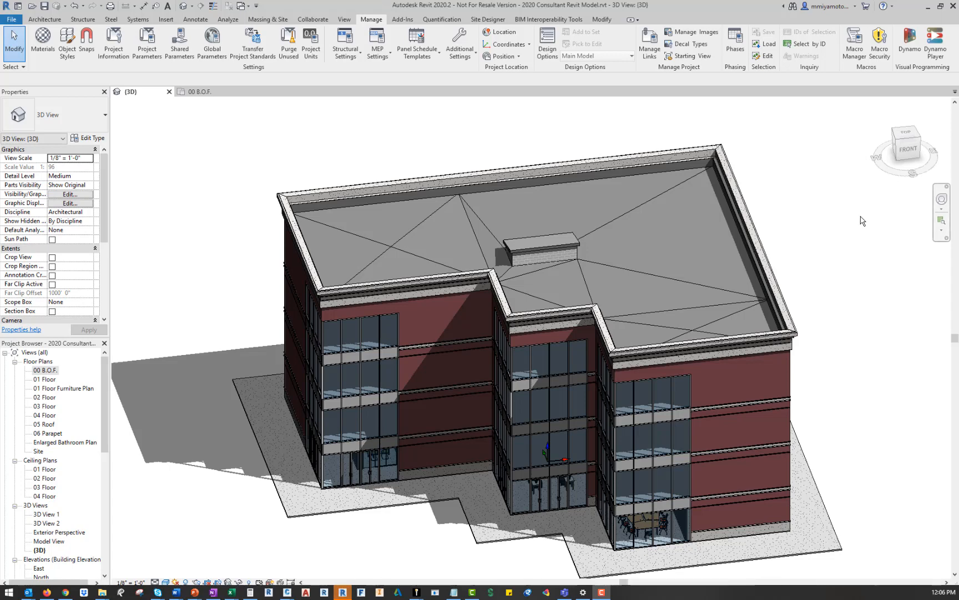
mouse_move(849, 208)
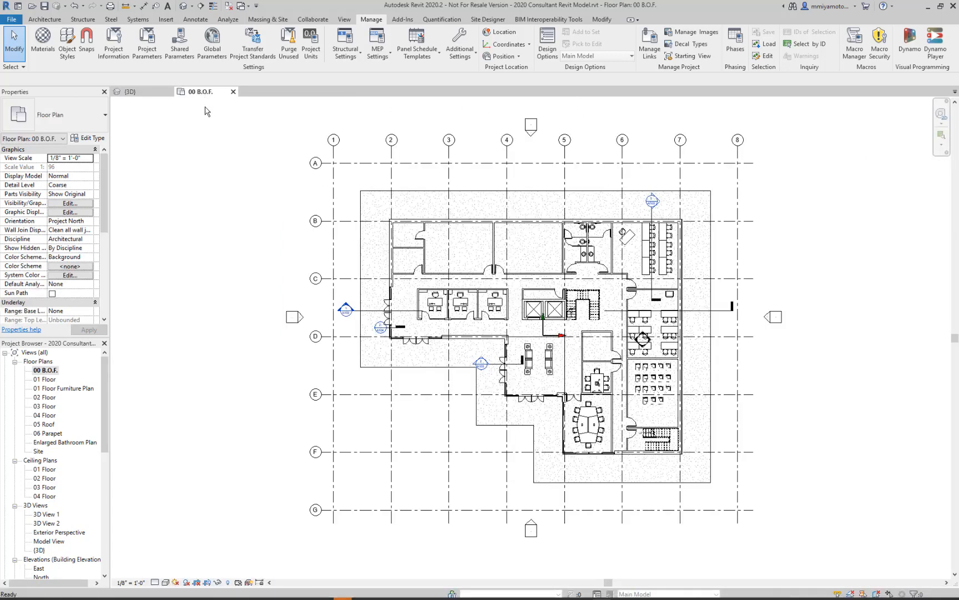
mouse_move(236, 159)
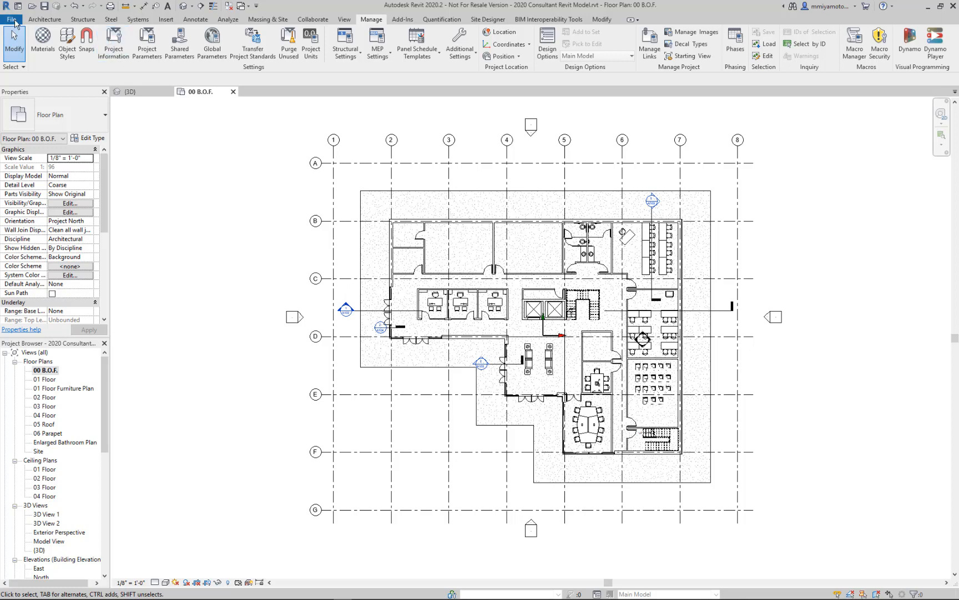
- Start exporting the 00 B.O.F. floor plan from the File menu
left_click(11, 19)
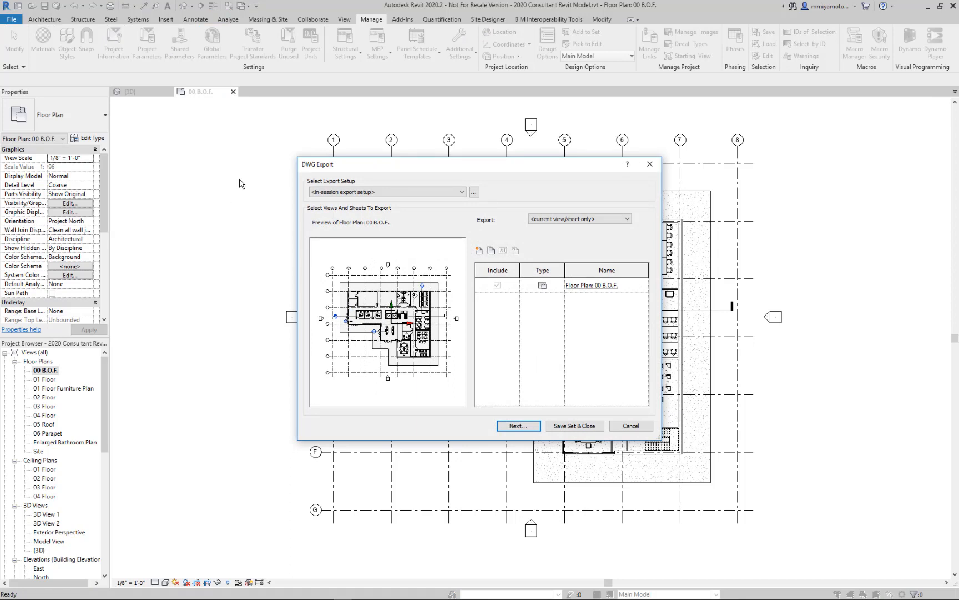
mouse_move(461, 310)
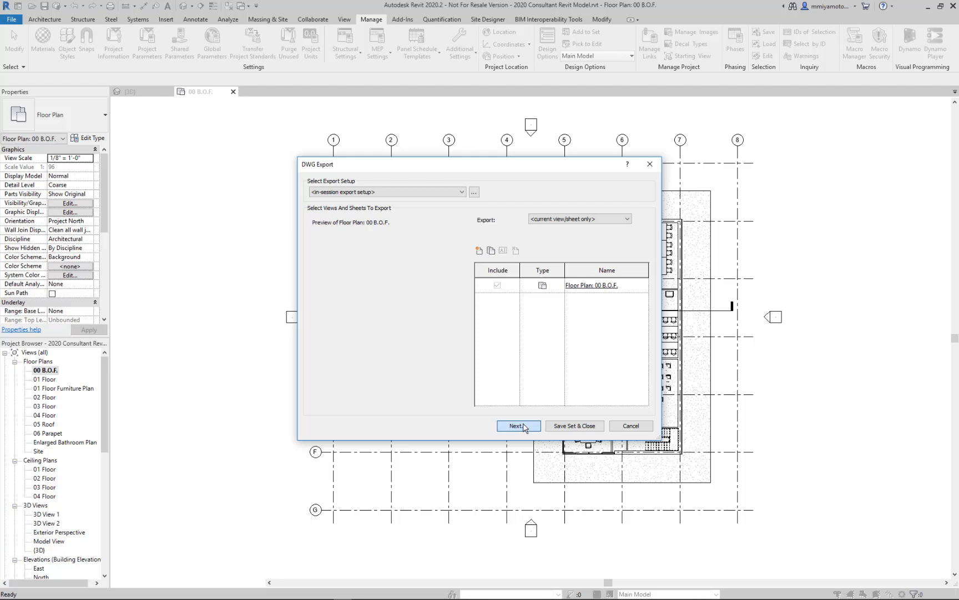
- Export the floor plan as Revit BOF.dwg, overwriting the existing file
left_click(517, 425)
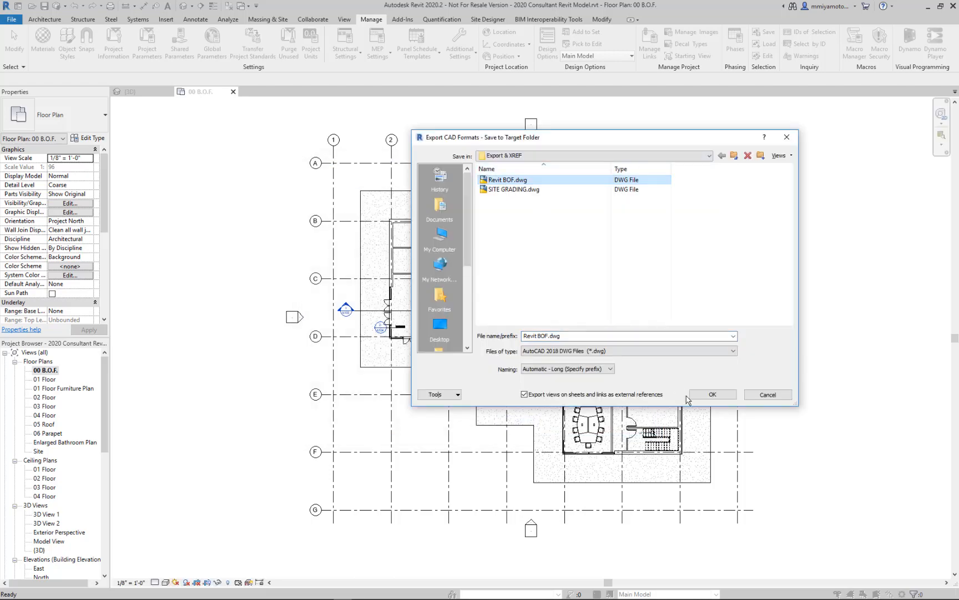
left_click(712, 394)
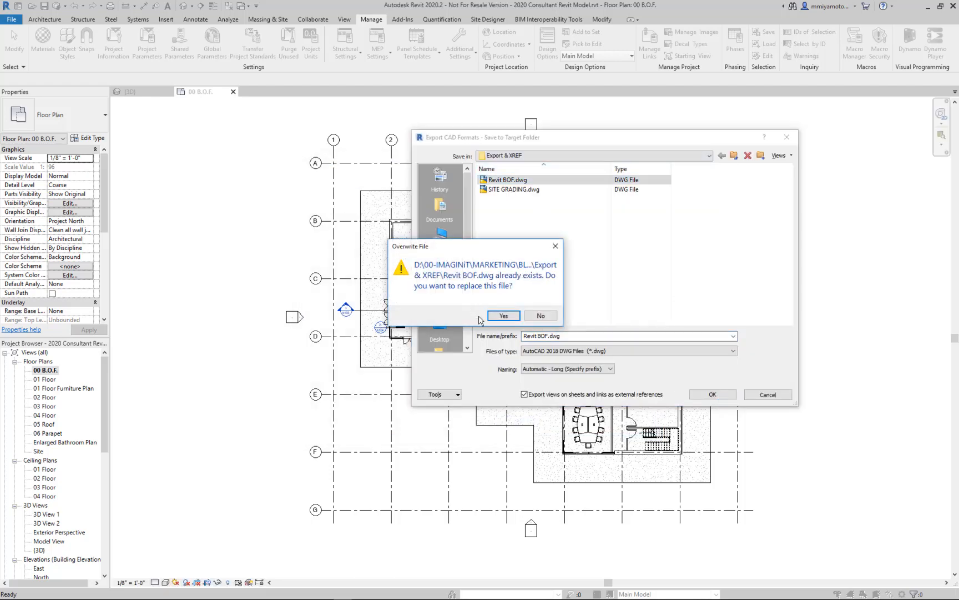
left_click(503, 315)
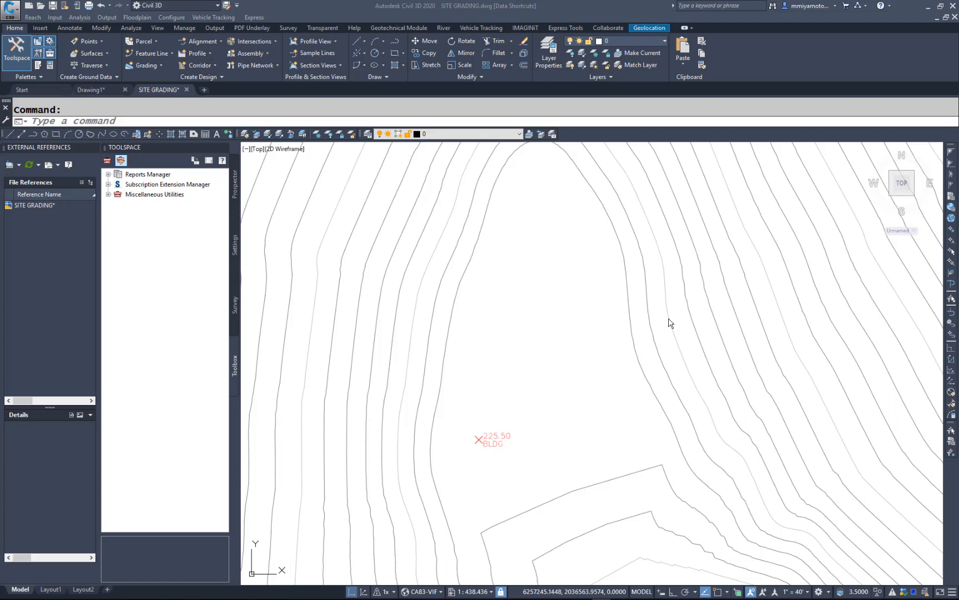
mouse_move(673, 320)
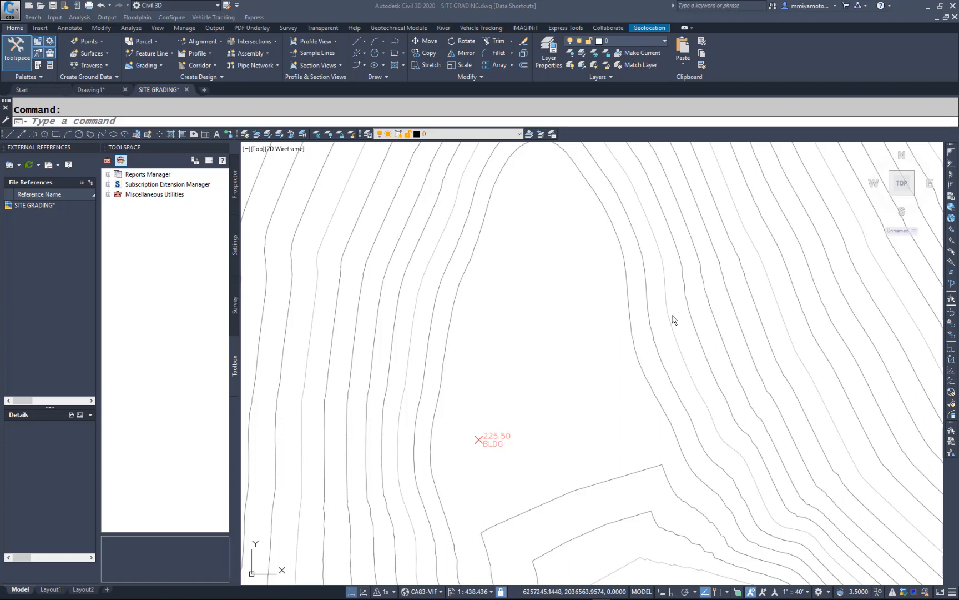
mouse_move(620, 294)
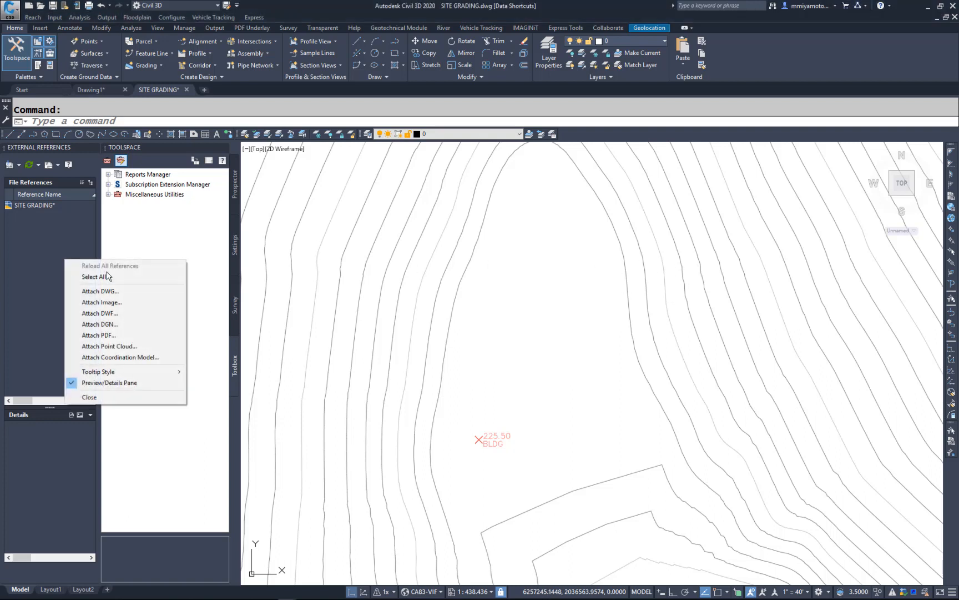
- Attach Revit BOF.dwg as an xref and place it in SITE GRADING
left_click(100, 291)
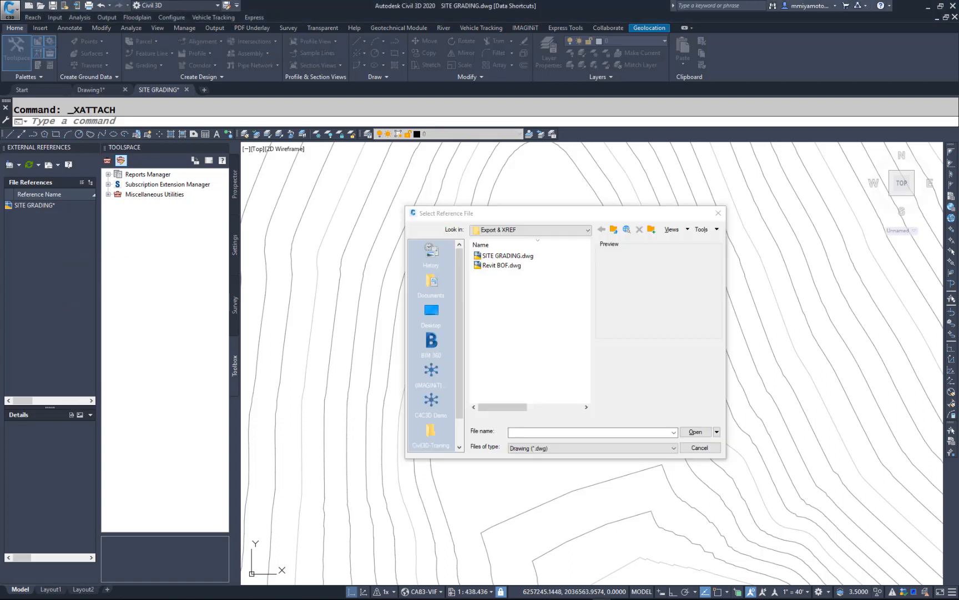
left_click(502, 265)
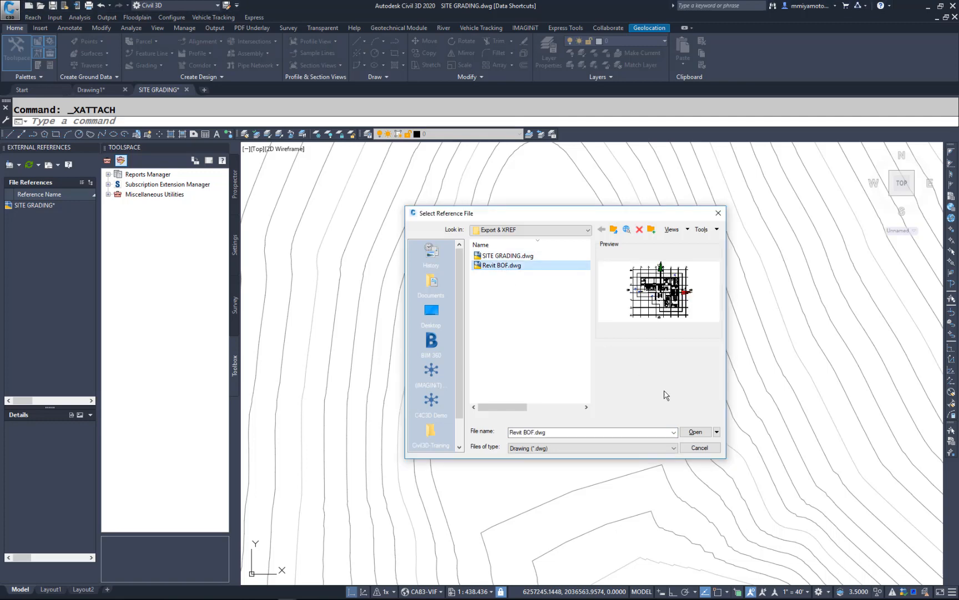
left_click(694, 432)
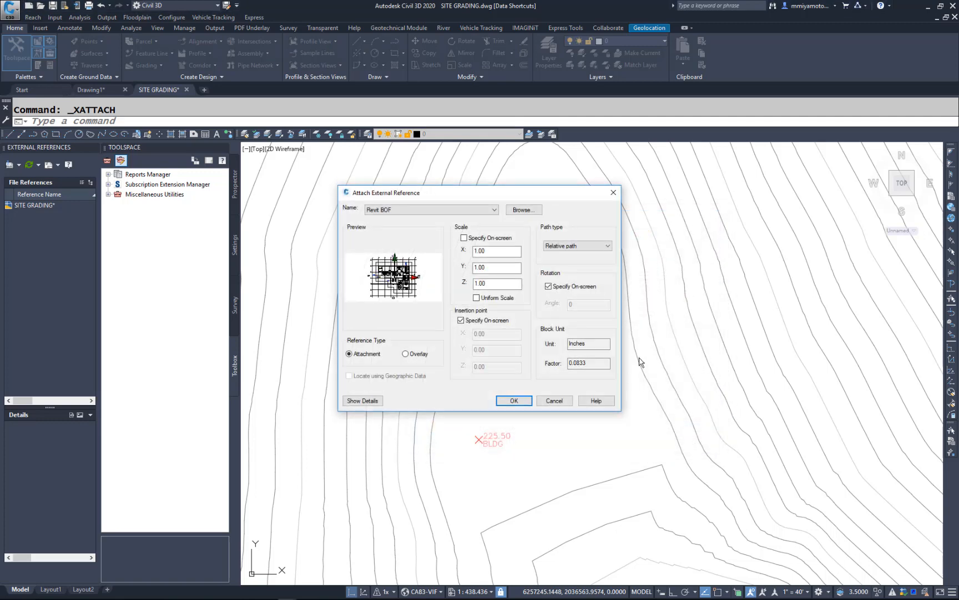
left_click(513, 400)
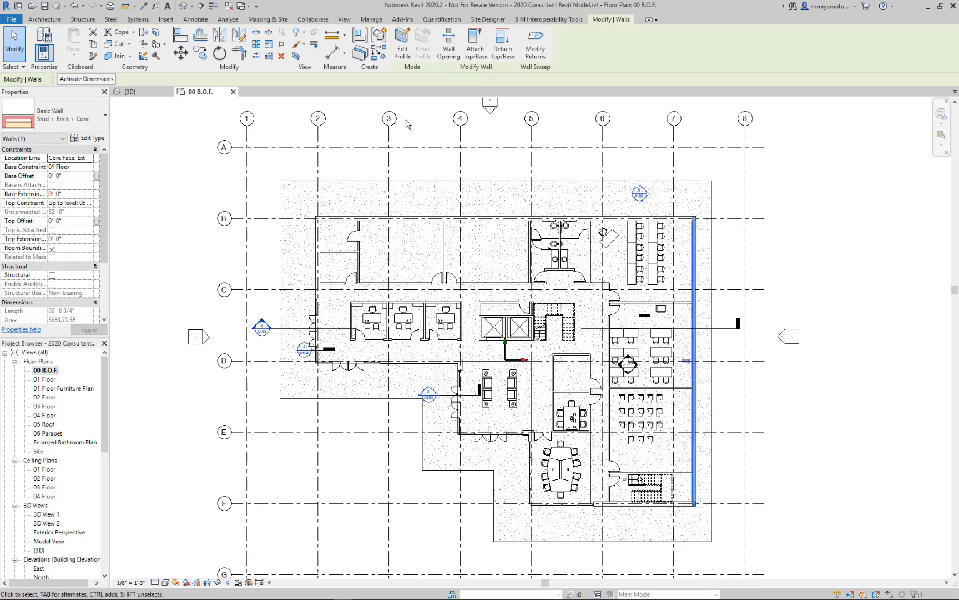
- Export the updated 00 B.O.F. plan to DWG, replacing Revit BOF.dwg
left_click(11, 19)
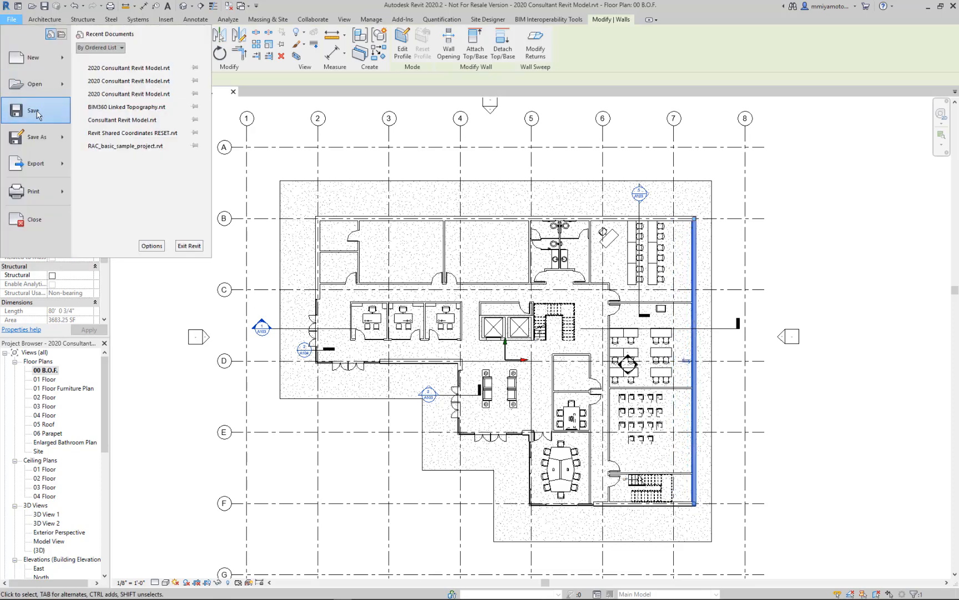
left_click(35, 163)
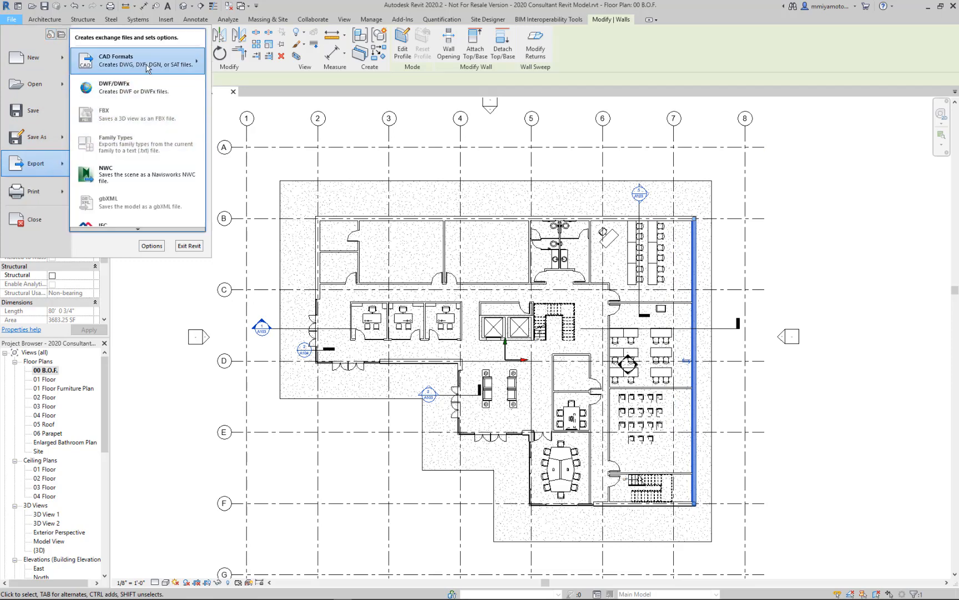
left_click(122, 60)
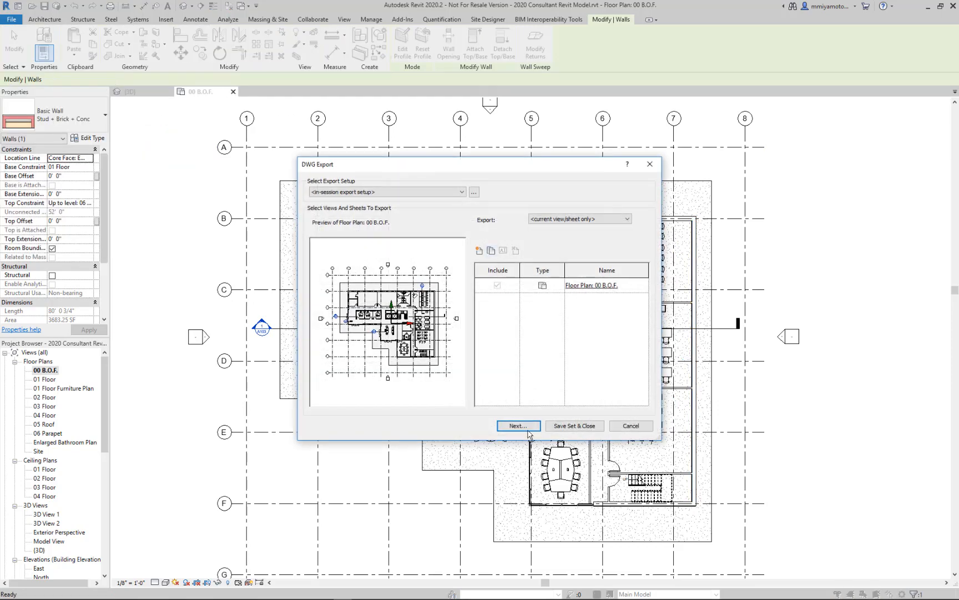
left_click(518, 426)
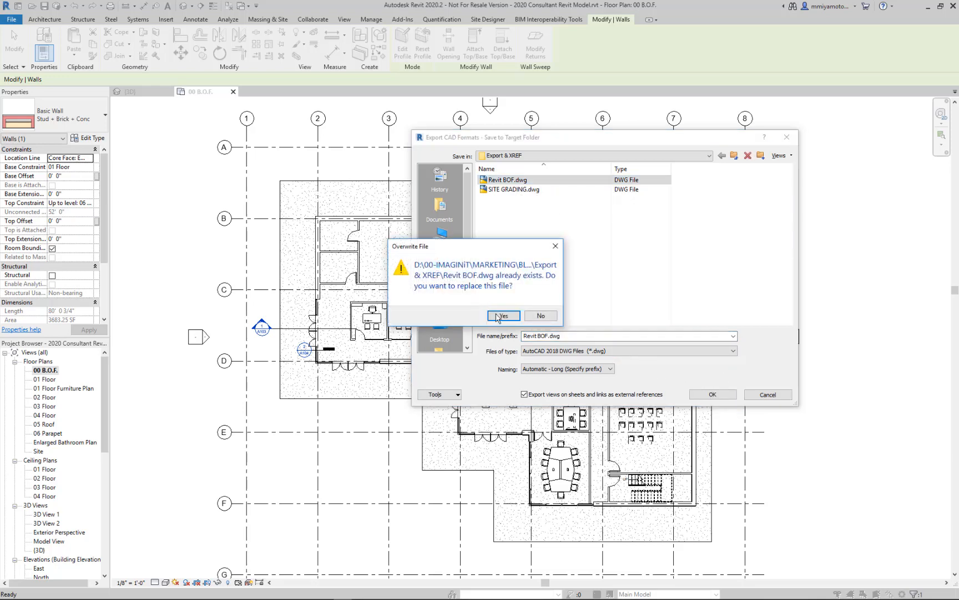
left_click(503, 316)
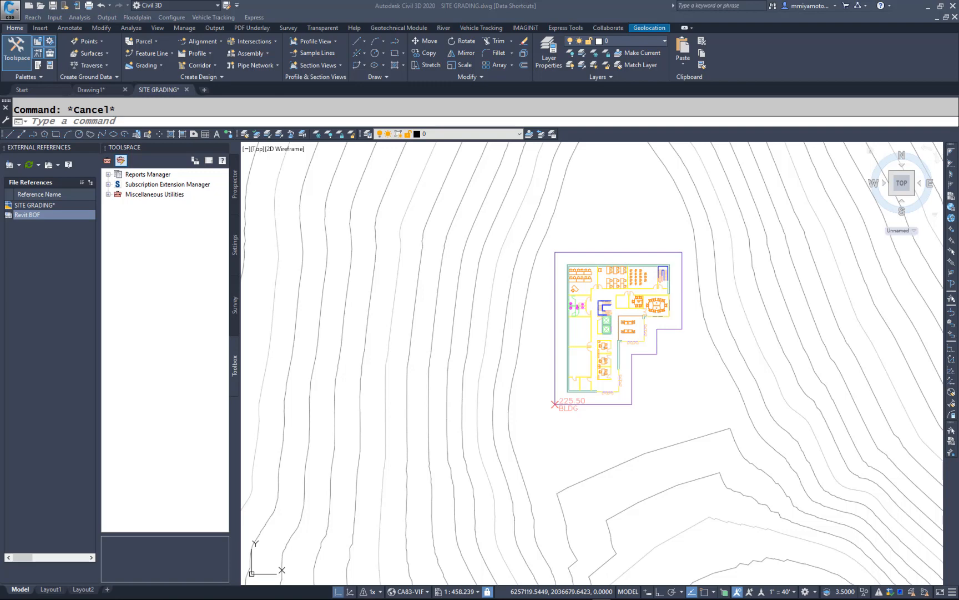
mouse_move(691, 255)
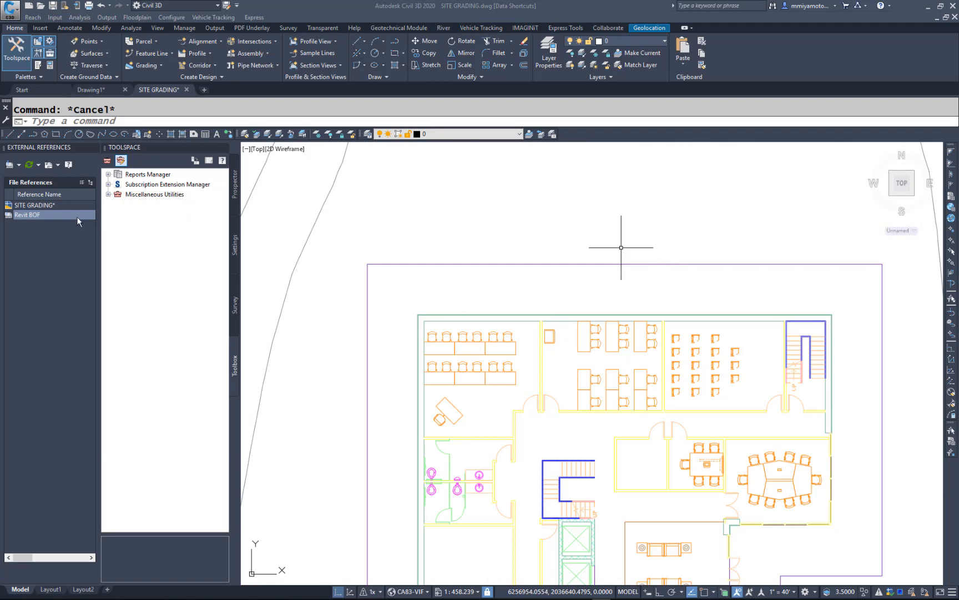
- Reload the Revit BOF xref from the External References palette
right_click(28, 214)
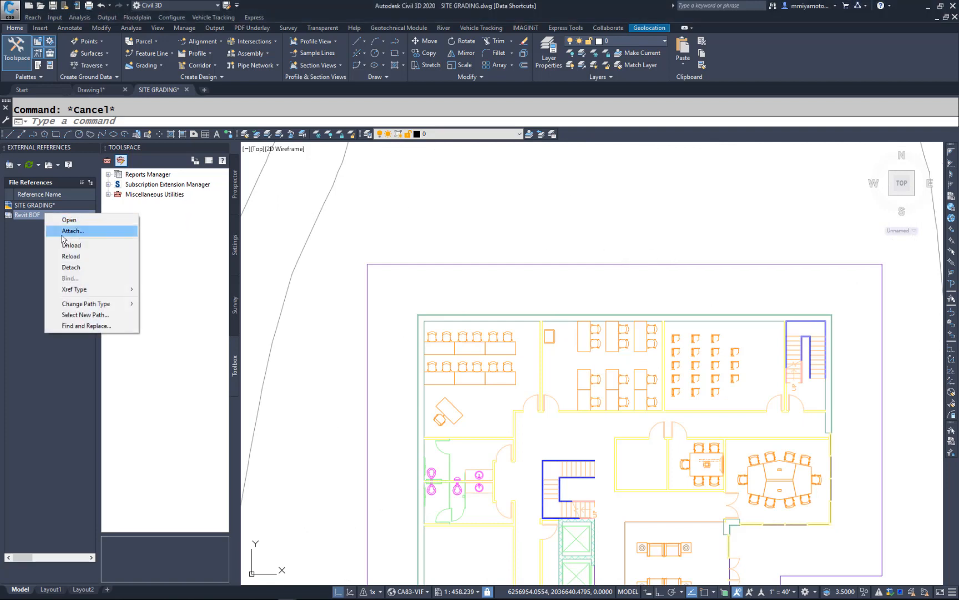
left_click(71, 256)
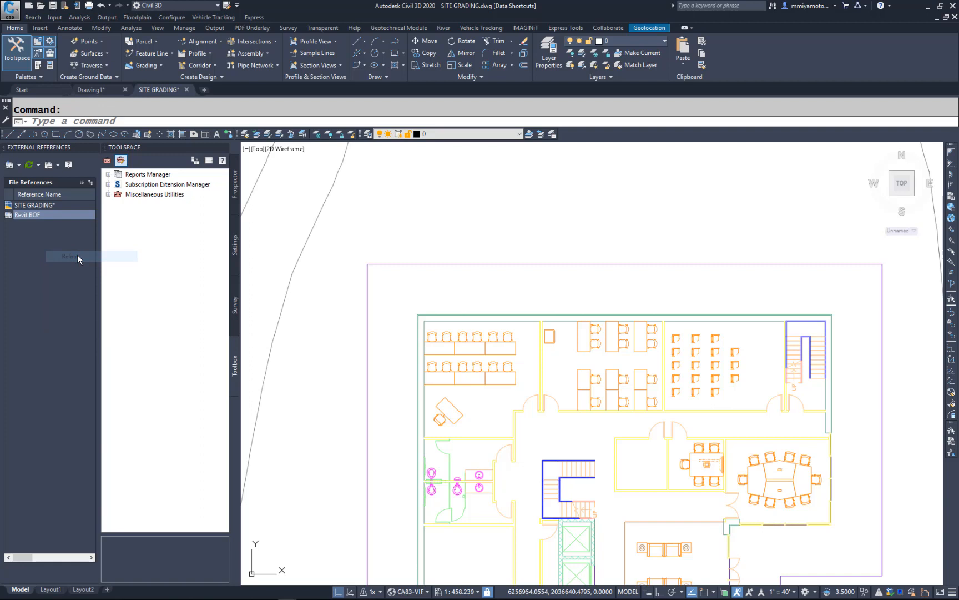
left_click(69, 256)
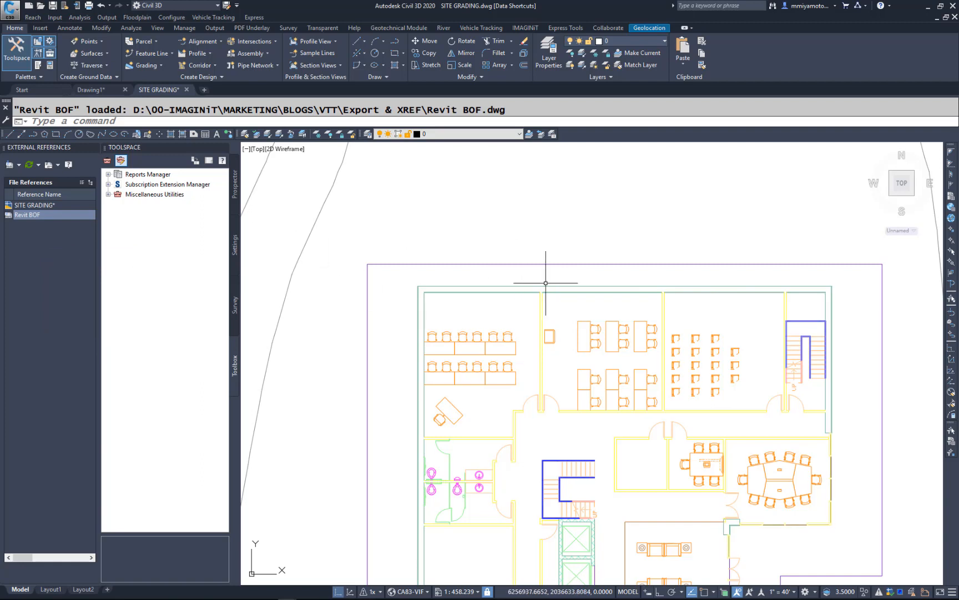
mouse_move(927, 304)
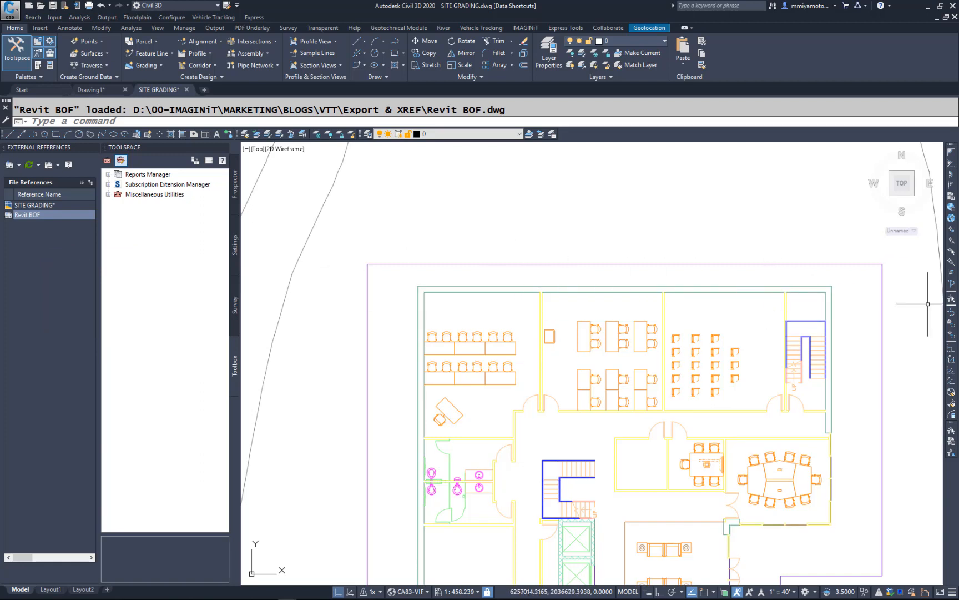